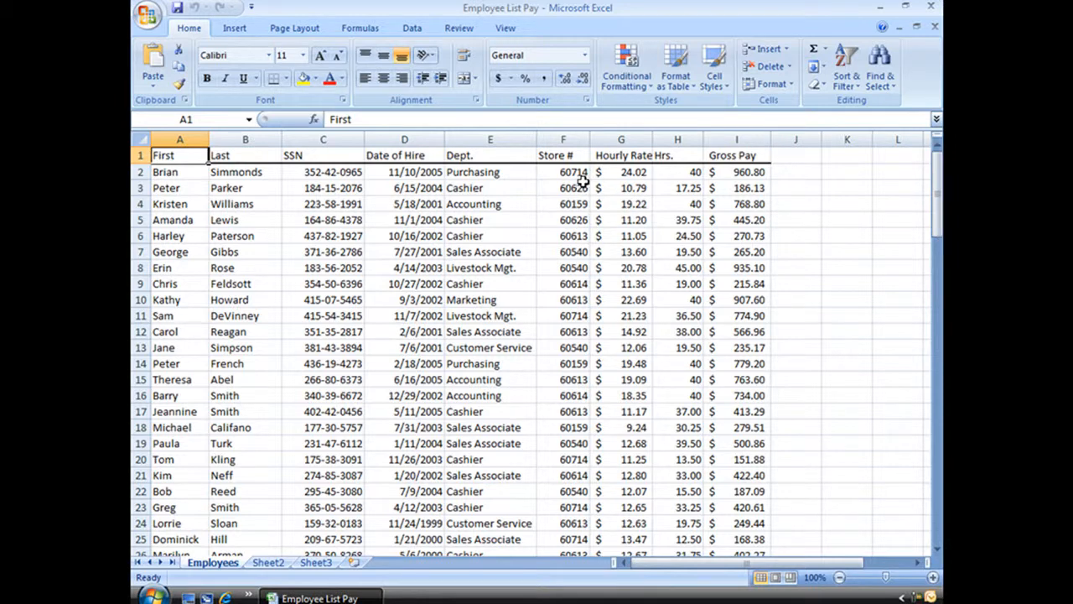
{"action": "mouse_move", "coordinate": [773, 399]}
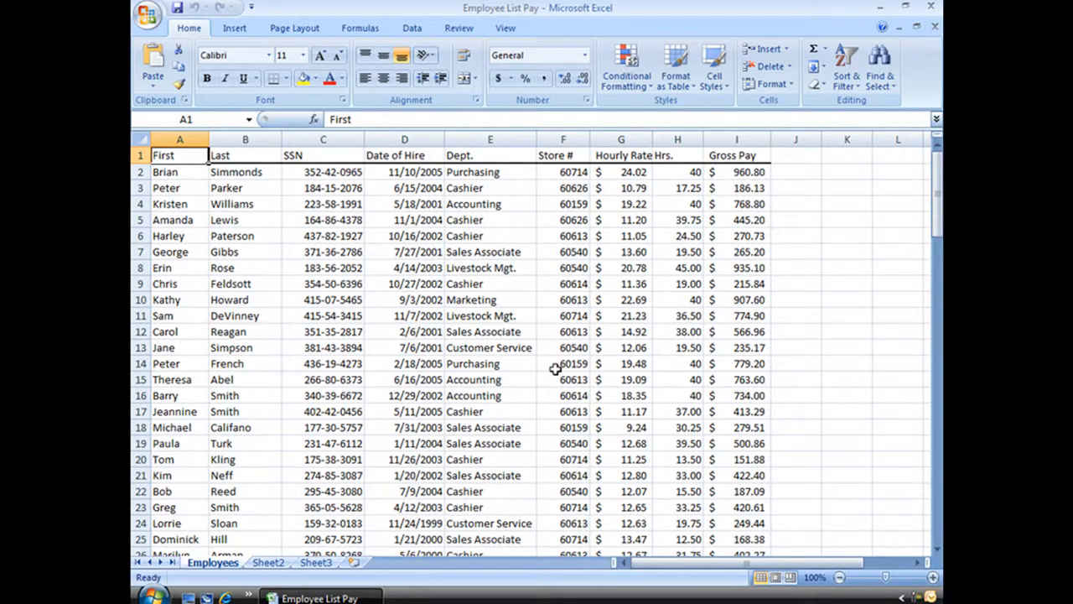
{"action": "mouse_move", "coordinate": [570, 368]}
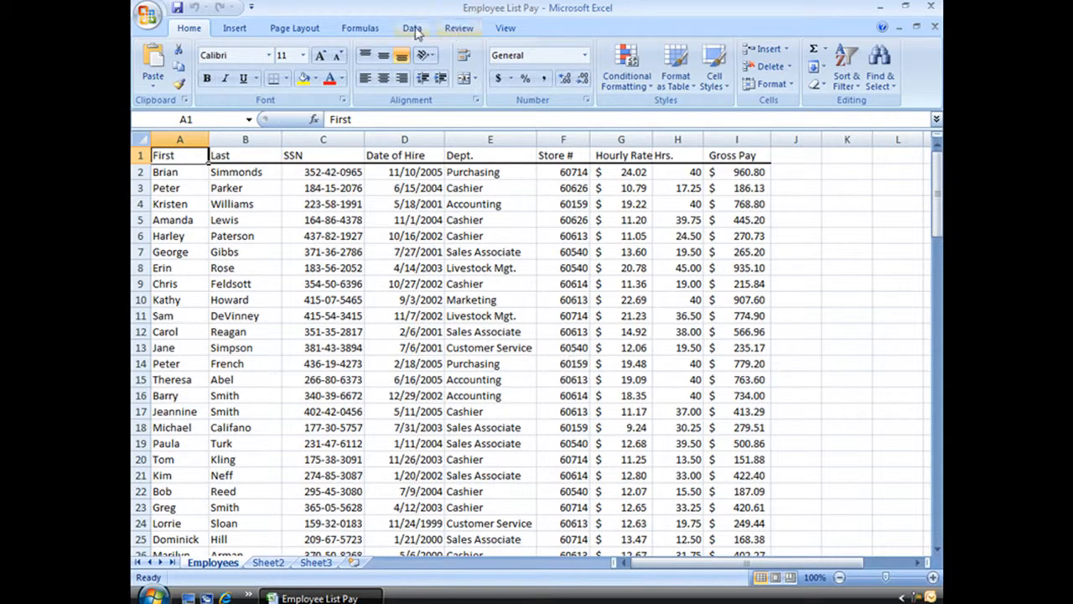
Step: Sort the employee list ascending by Store # from the Data ribbon, starting at store 60159
{"action": "left_click", "coordinate": [412, 26]}
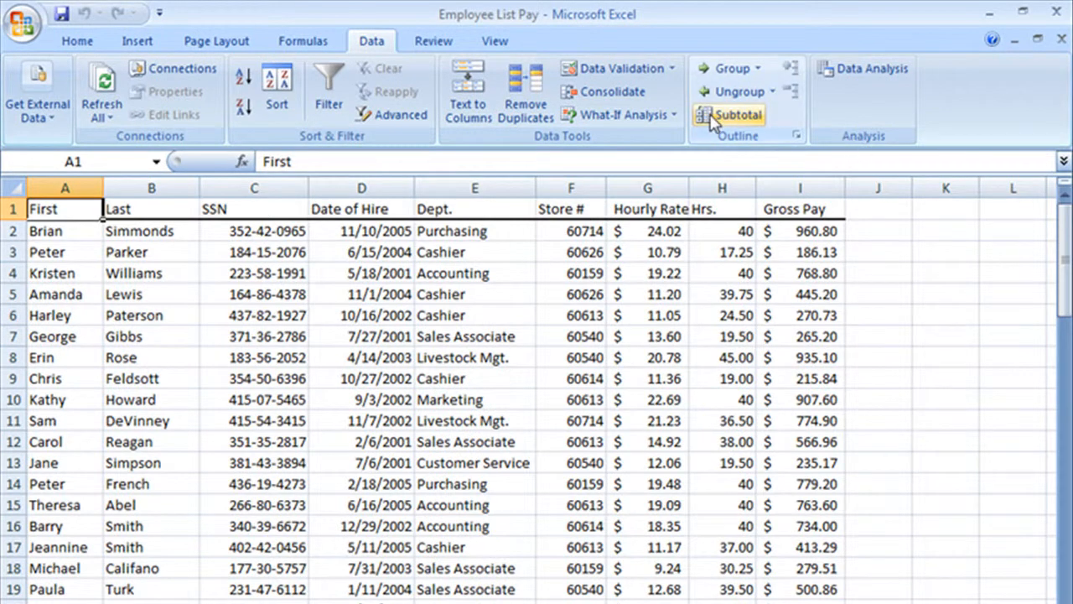
{"action": "mouse_move", "coordinate": [736, 114]}
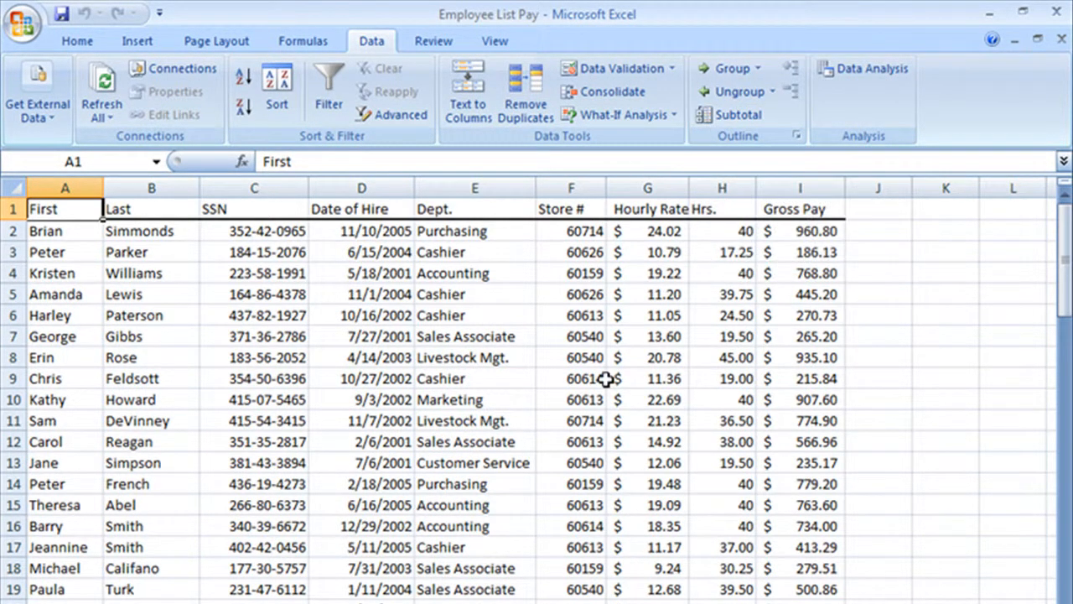
{"action": "mouse_move", "coordinate": [587, 377]}
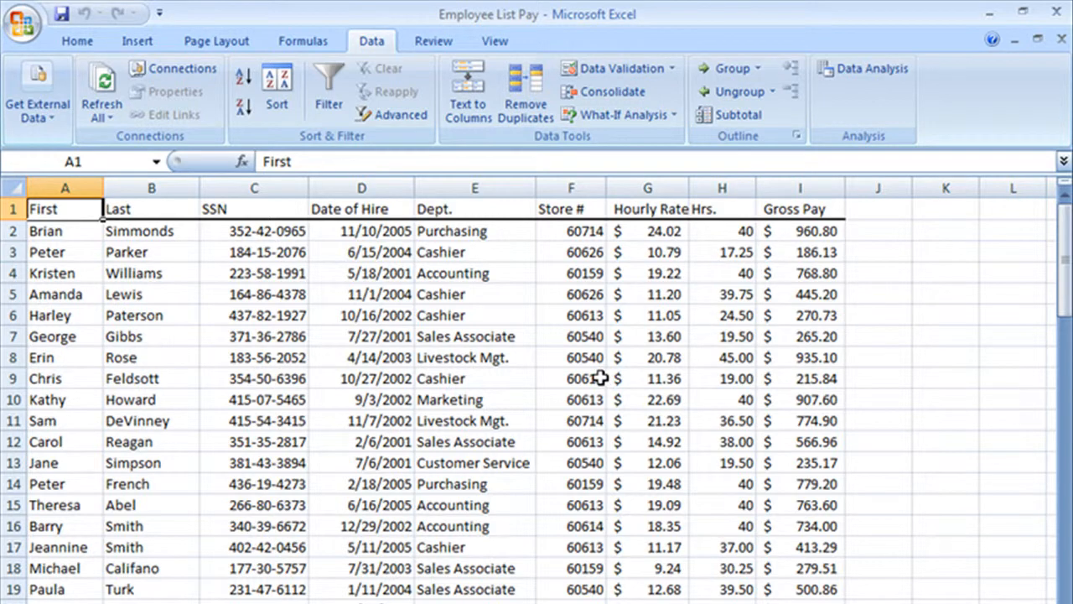
{"action": "mouse_move", "coordinate": [597, 377]}
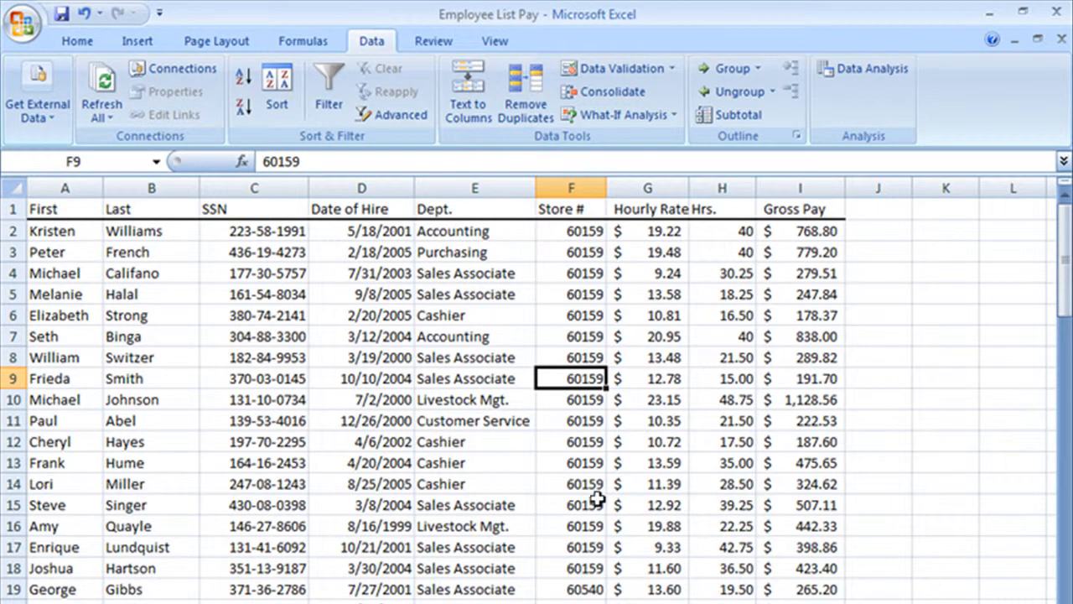
{"action": "mouse_move", "coordinate": [597, 522]}
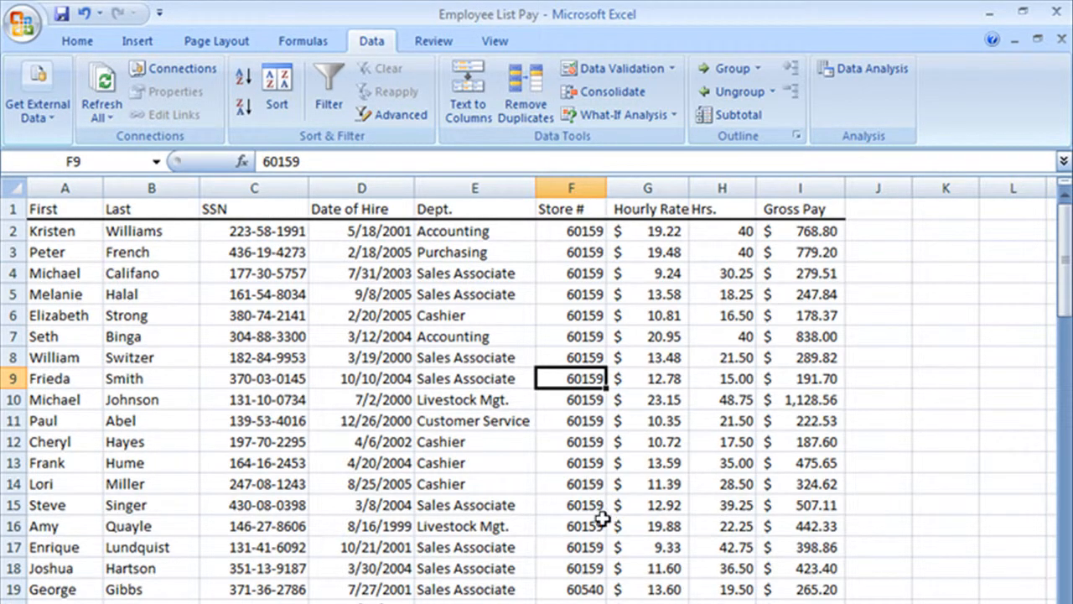
{"action": "scroll", "scroll_direction": "down", "scroll_amount": 3}
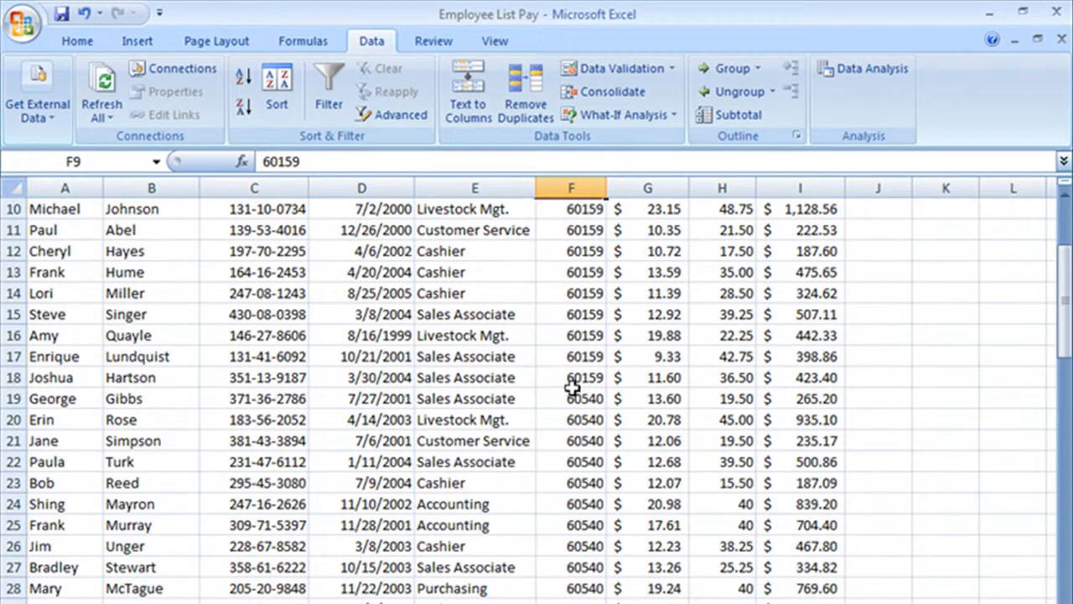
{"action": "scroll", "scroll_direction": "down", "scroll_amount": 3}
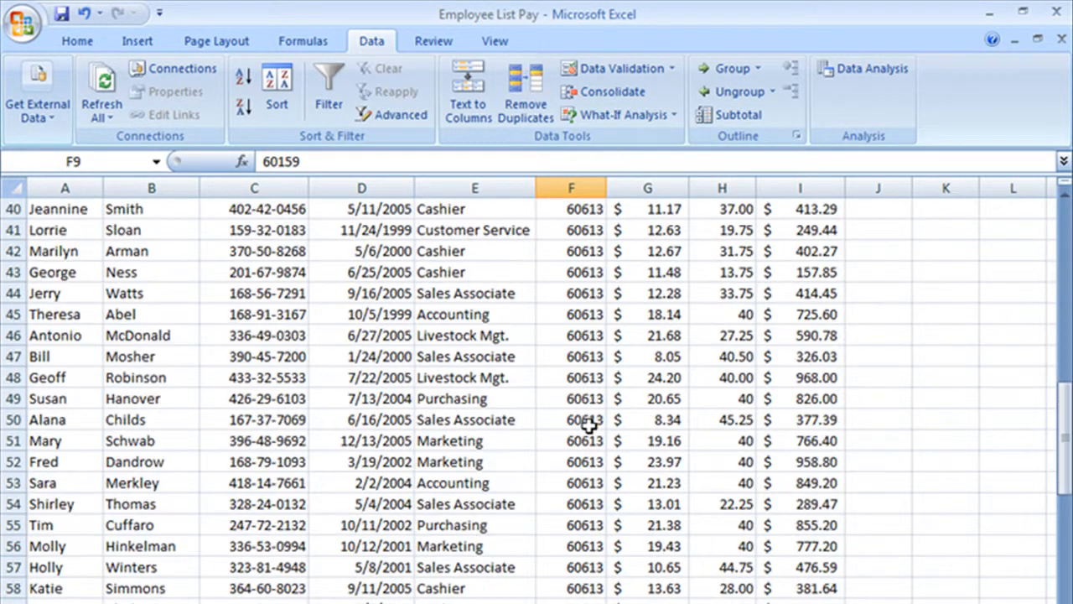
{"action": "scroll", "scroll_direction": "down", "scroll_amount": 3}
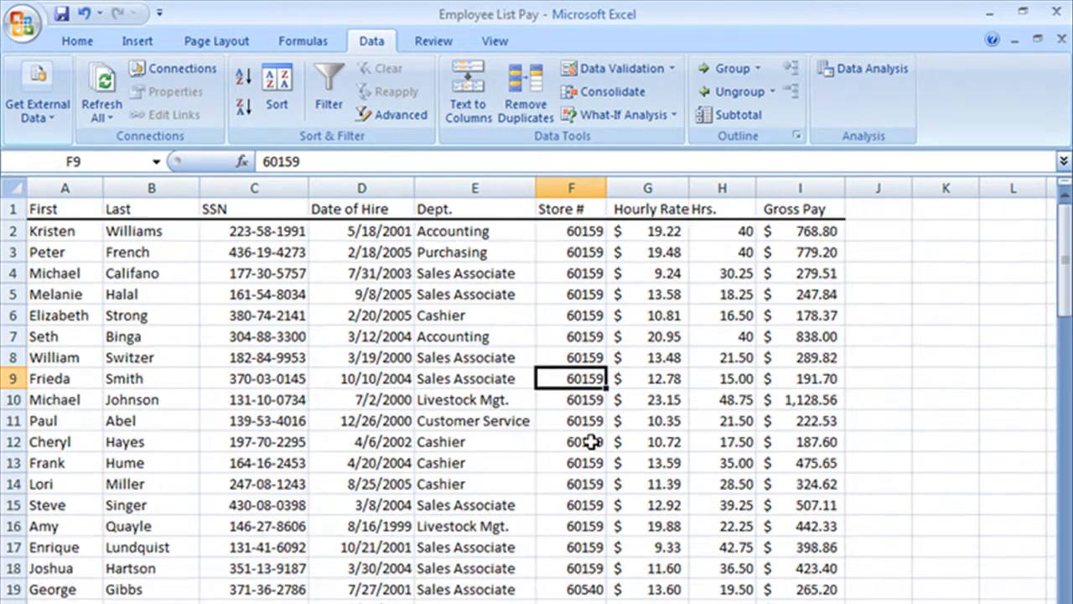
{"action": "mouse_move", "coordinate": [617, 543]}
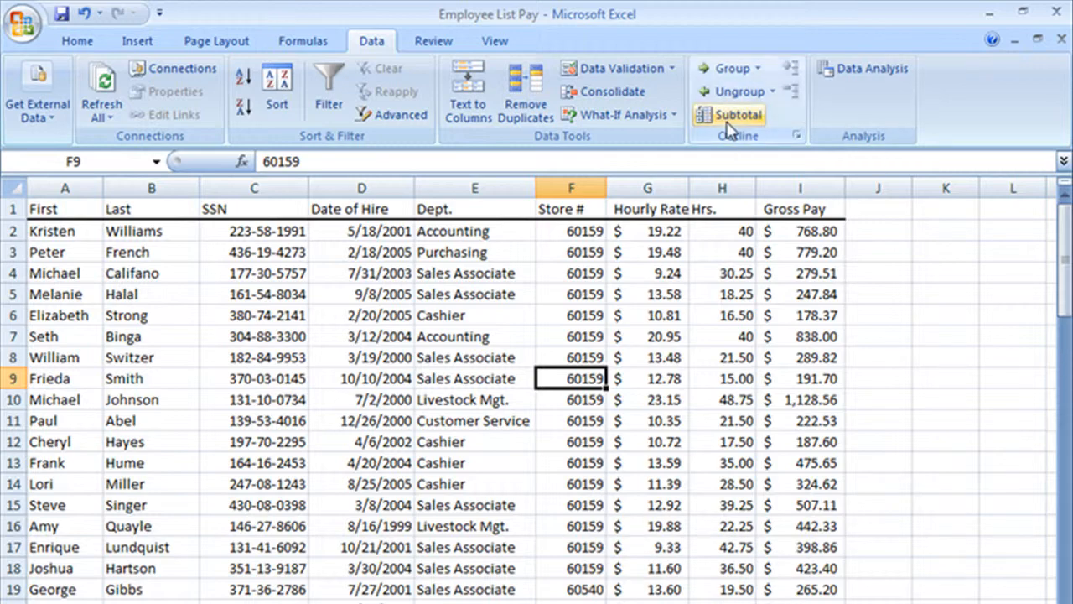
Step: In the Subtotal dialog, group at each change in Store #, summing Gross Pay
{"action": "left_click", "coordinate": [738, 114]}
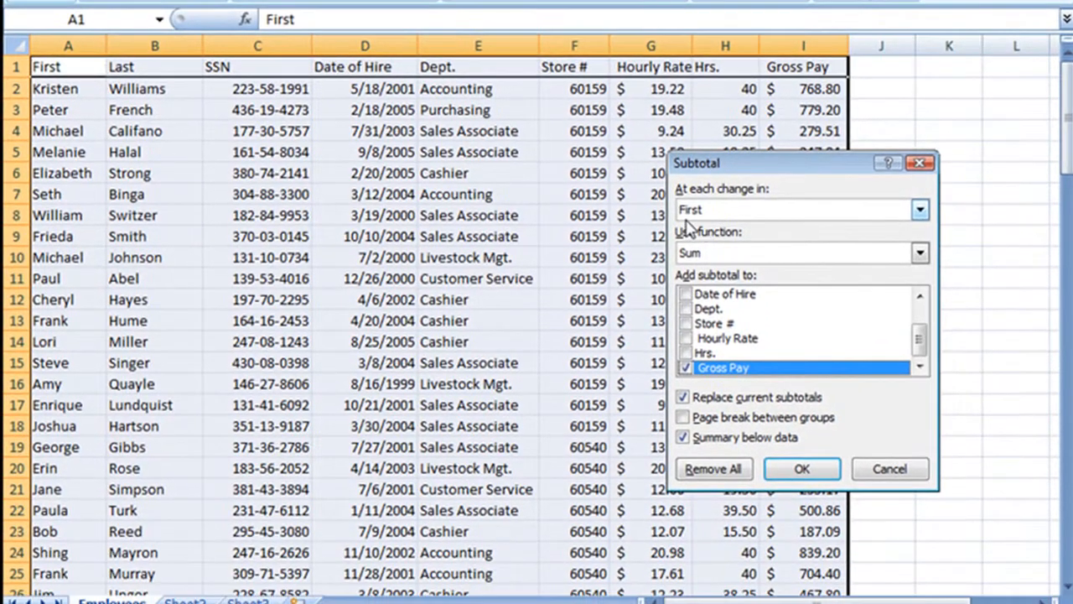
{"action": "mouse_move", "coordinate": [912, 228]}
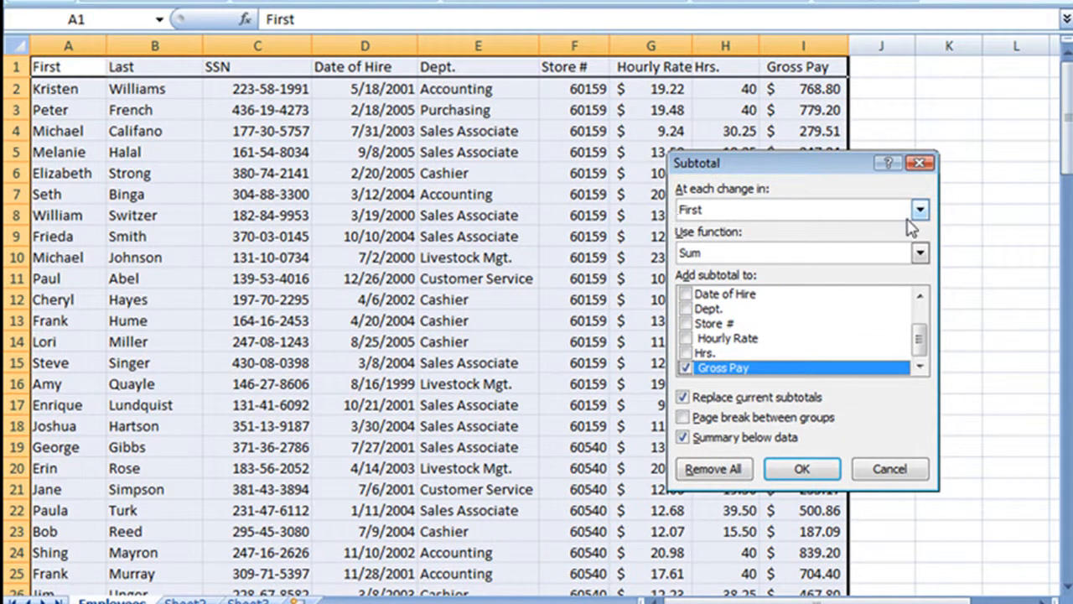
{"action": "left_click", "coordinate": [918, 209]}
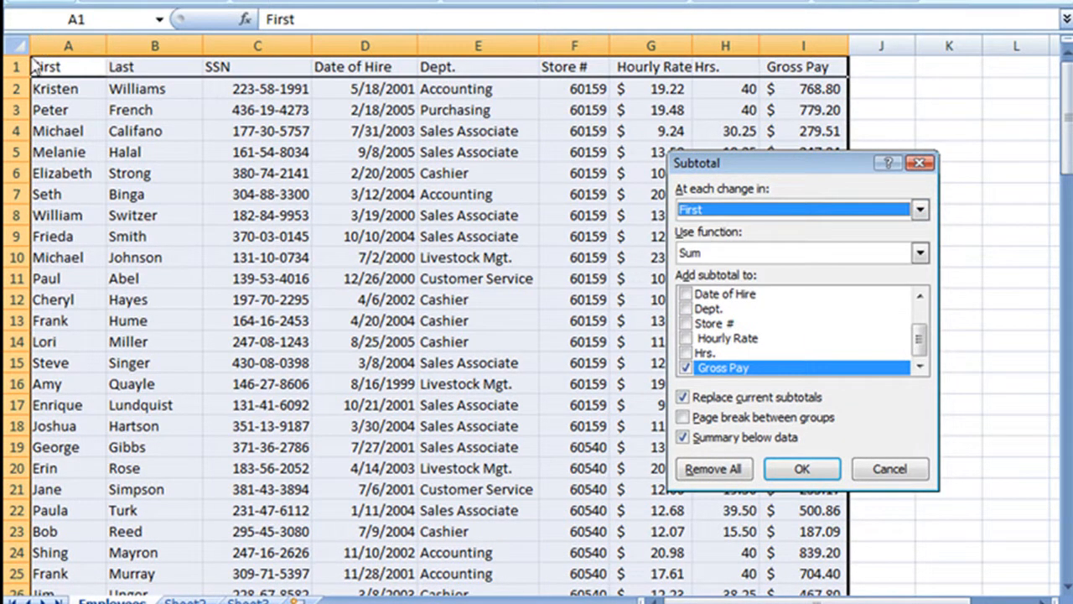
{"action": "mouse_move", "coordinate": [703, 200]}
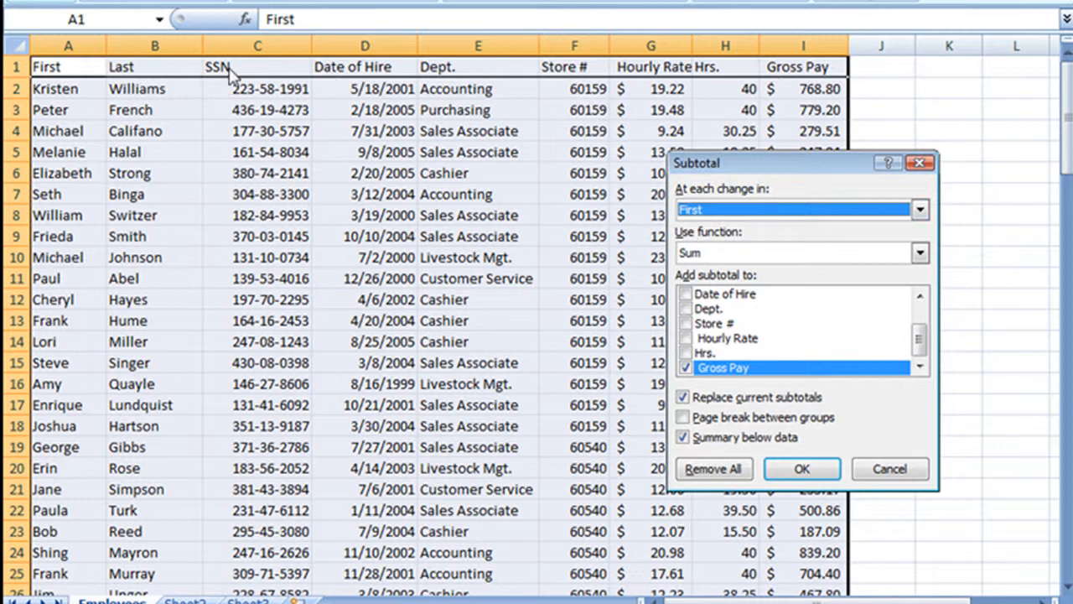
{"action": "mouse_move", "coordinate": [583, 119]}
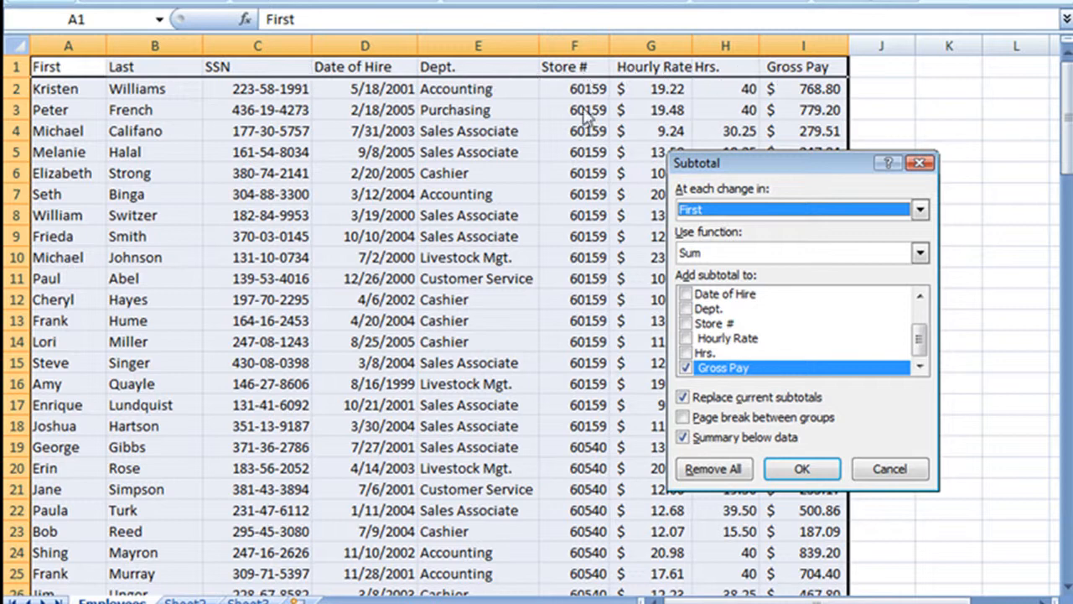
{"action": "mouse_move", "coordinate": [584, 242]}
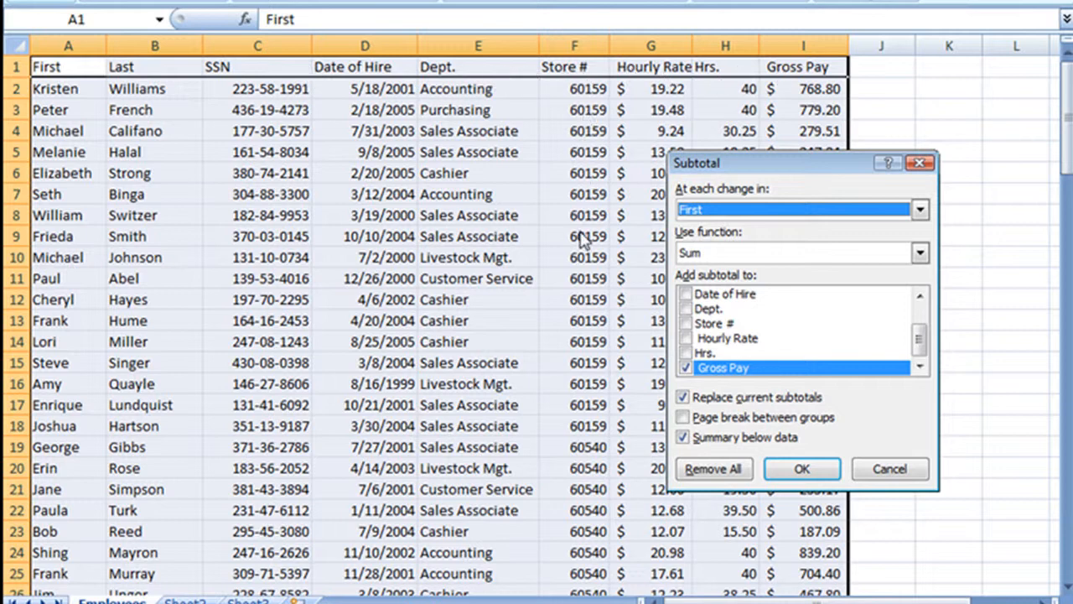
{"action": "mouse_move", "coordinate": [587, 81]}
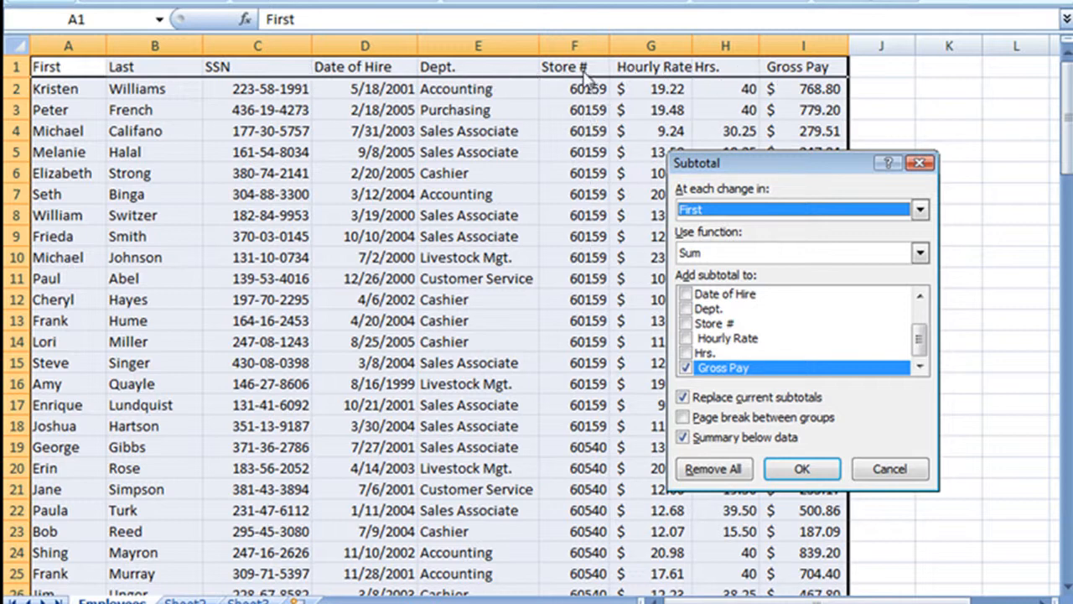
{"action": "mouse_move", "coordinate": [902, 238]}
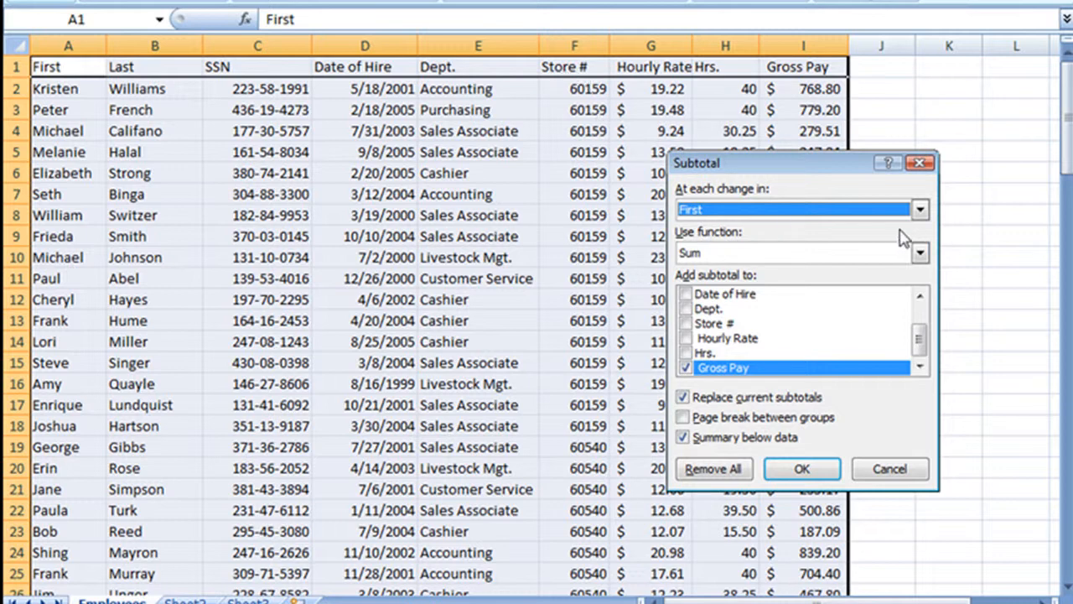
{"action": "left_click", "coordinate": [919, 210]}
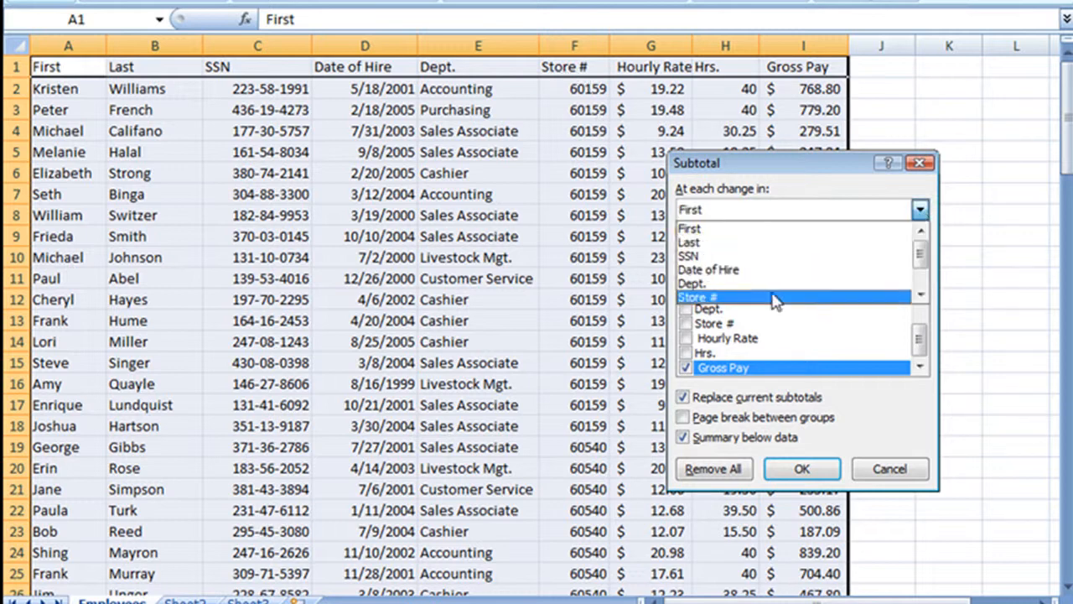
{"action": "left_click", "coordinate": [697, 297]}
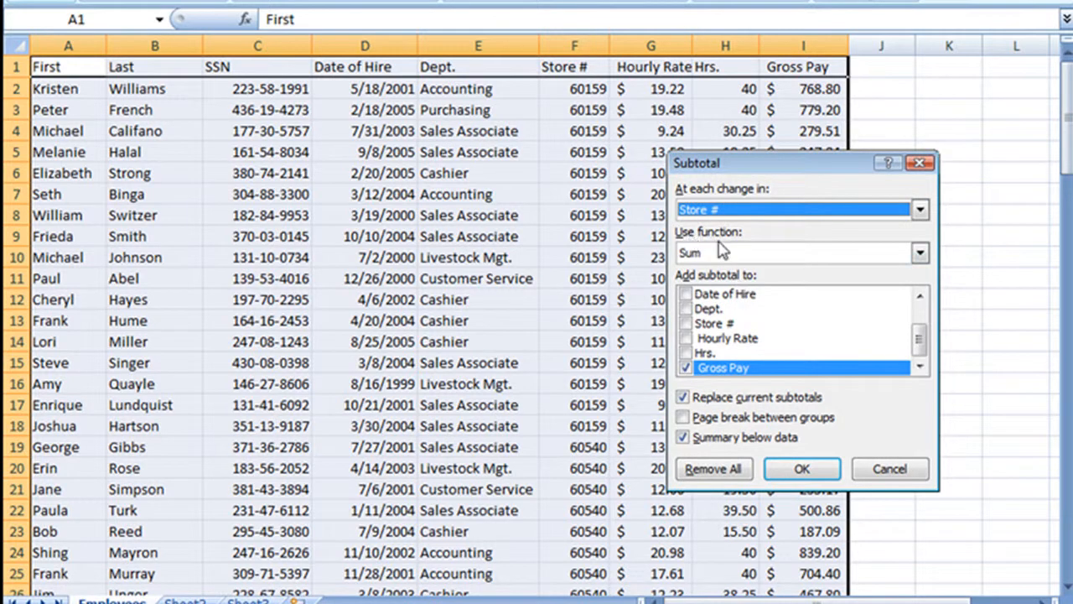
{"action": "mouse_move", "coordinate": [853, 327]}
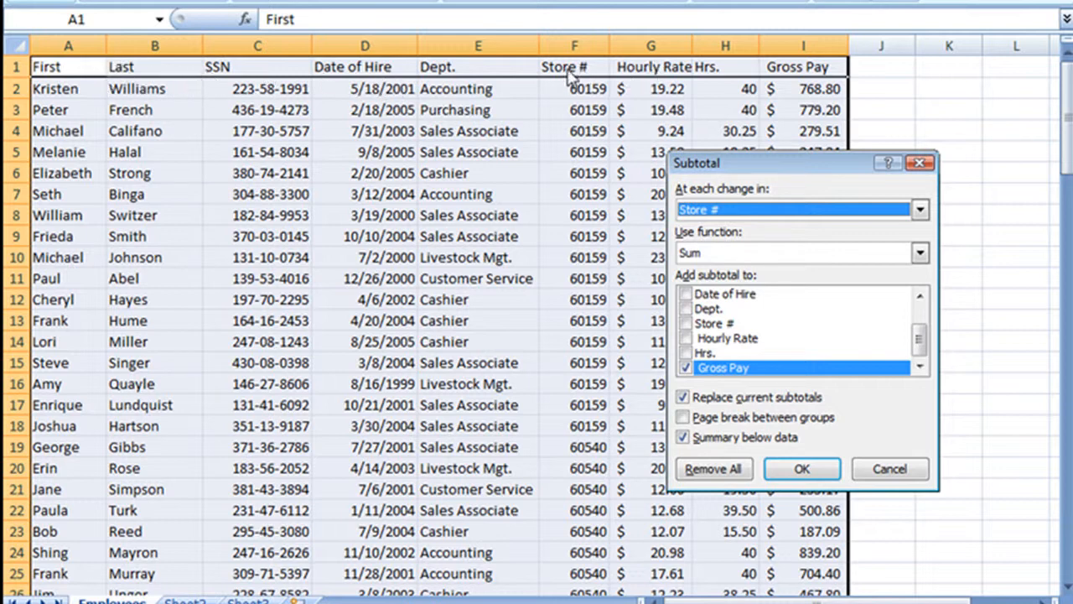
{"action": "mouse_move", "coordinate": [741, 94]}
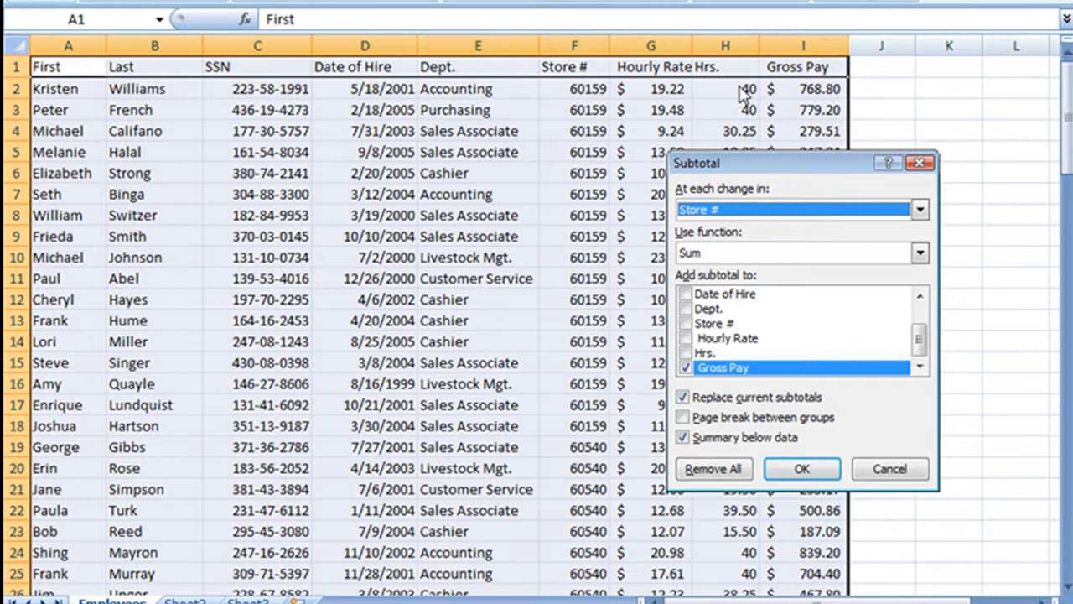
{"action": "mouse_move", "coordinate": [830, 87]}
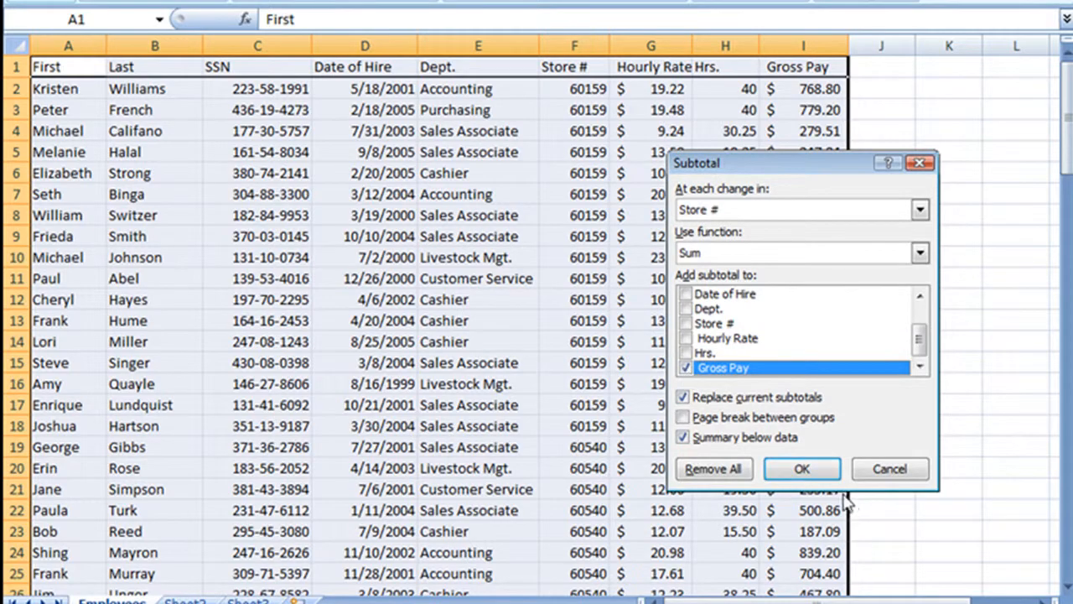
Step: Apply the per-store Gross Pay subtotals and review the store total and $54,738.71 Grand Total formulas
{"action": "left_click", "coordinate": [801, 469]}
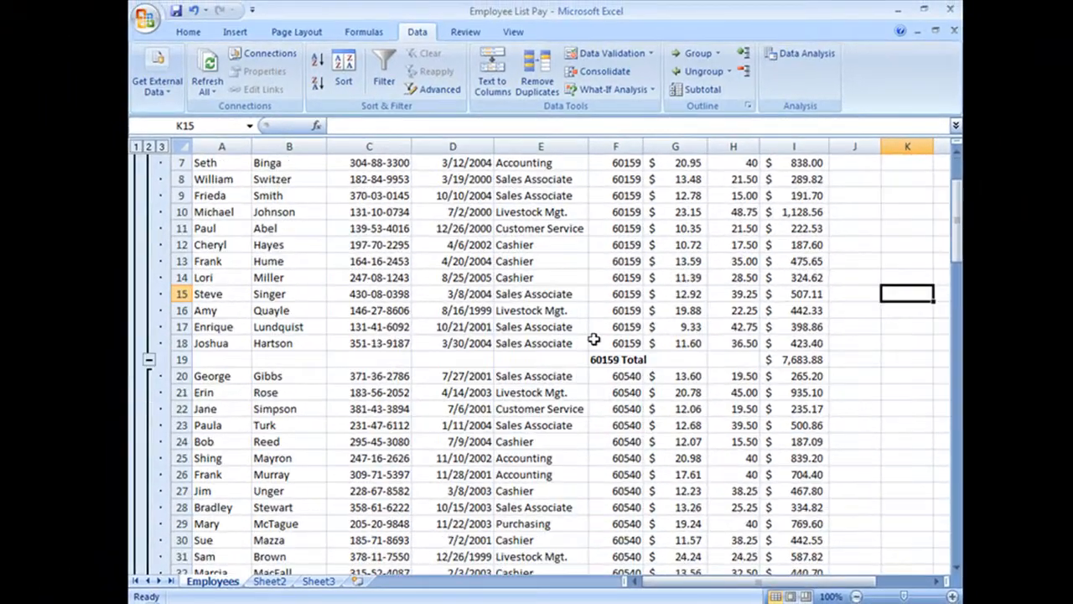
{"action": "mouse_move", "coordinate": [710, 358]}
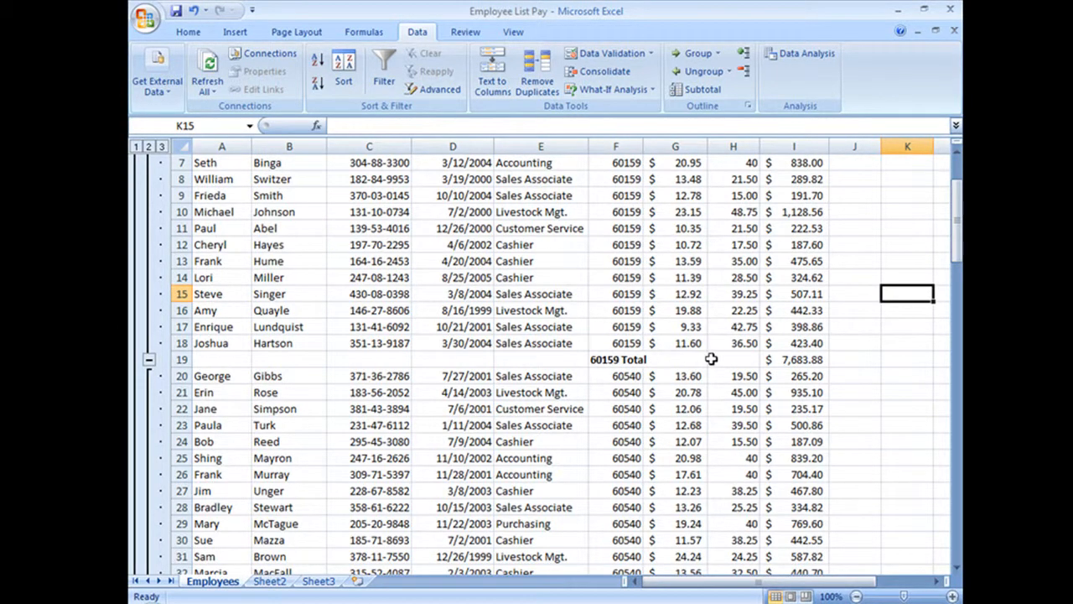
{"action": "left_click", "coordinate": [793, 359]}
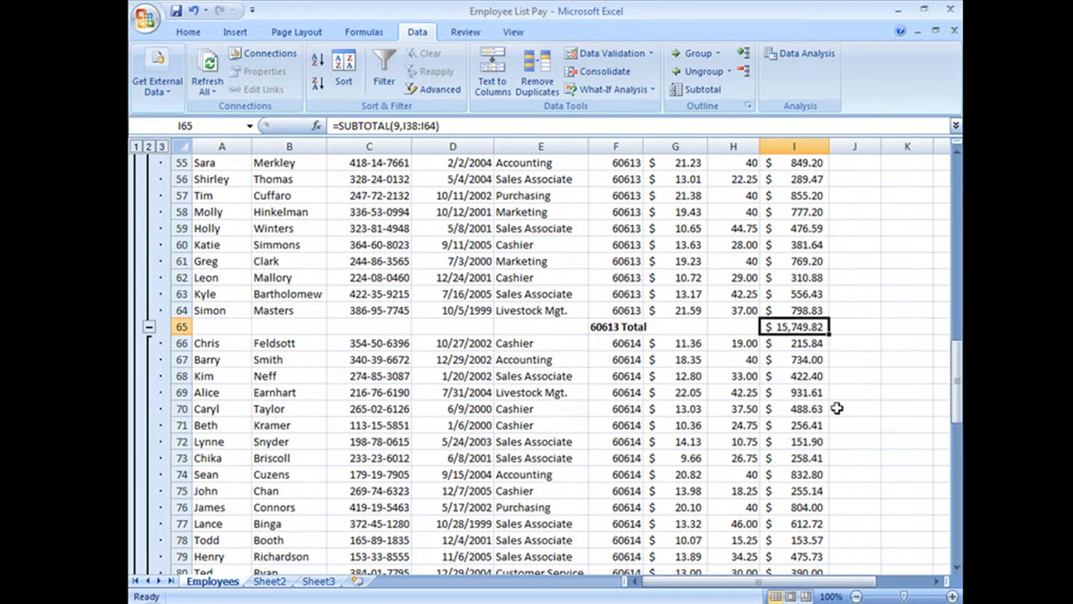
{"action": "scroll", "scroll_direction": "down", "scroll_amount": 3}
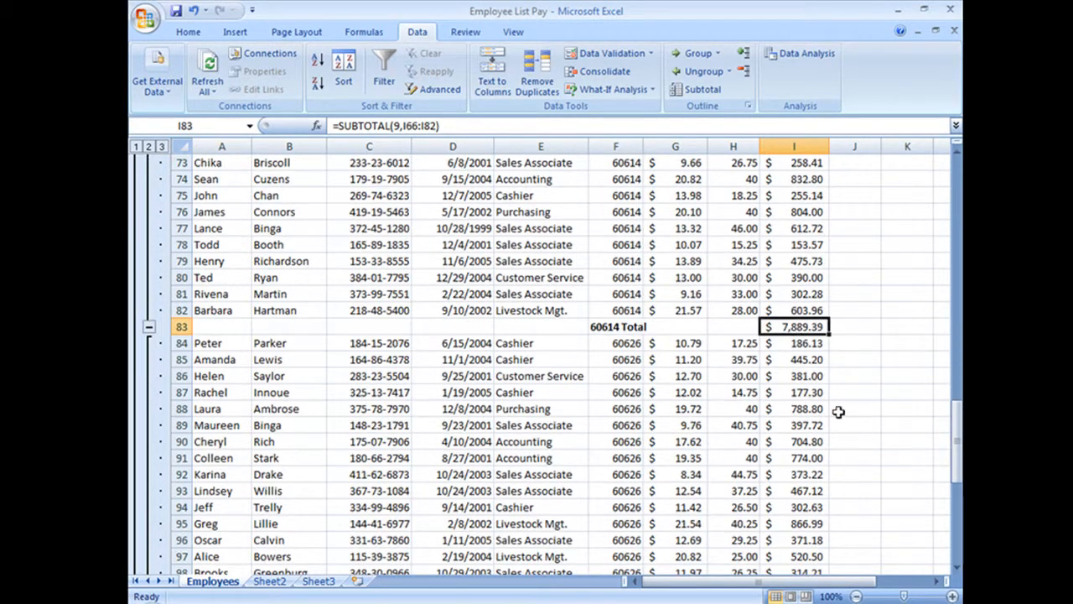
{"action": "scroll", "scroll_direction": "down", "scroll_amount": 3}
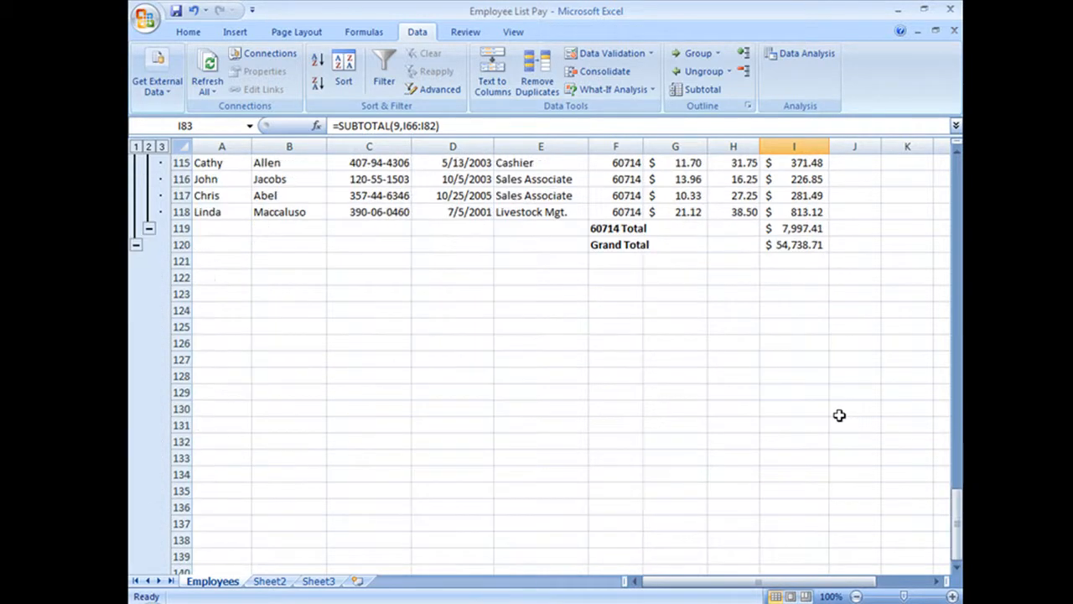
{"action": "left_click", "coordinate": [793, 245]}
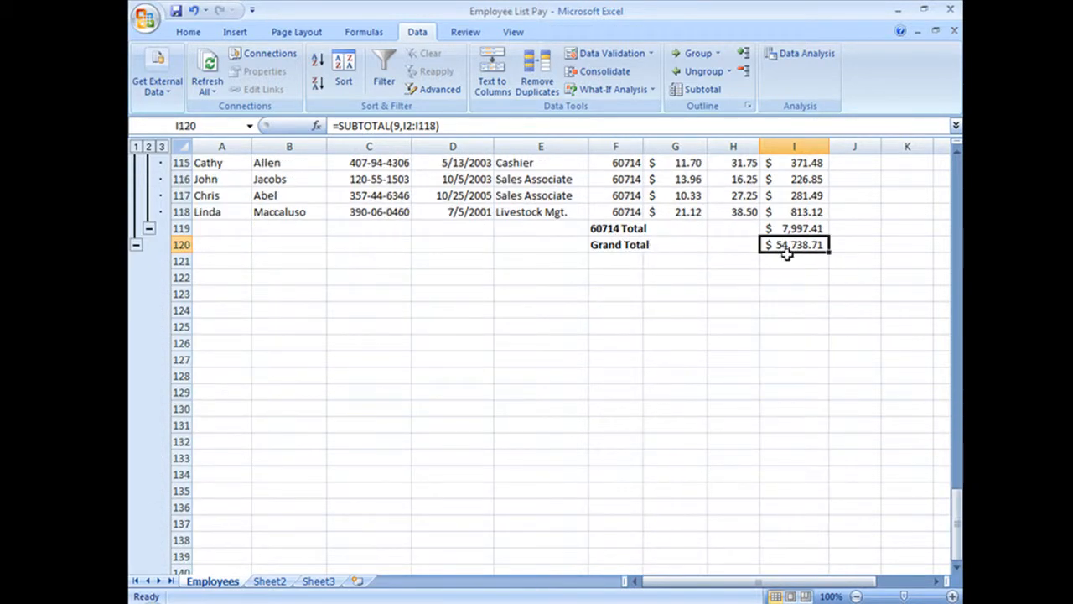
{"action": "mouse_move", "coordinate": [860, 476]}
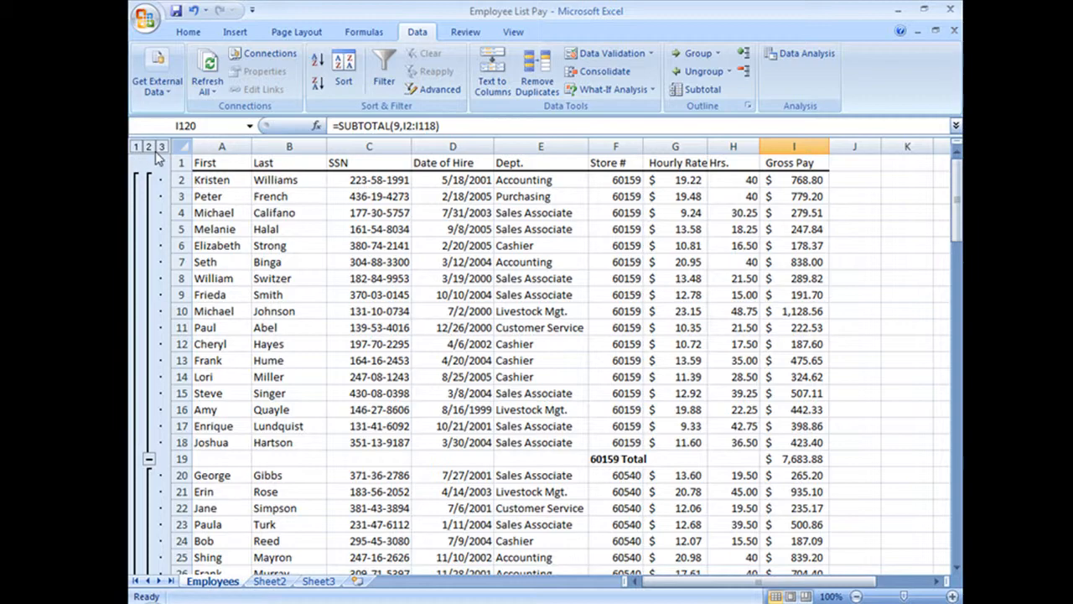
{"action": "mouse_move", "coordinate": [157, 181]}
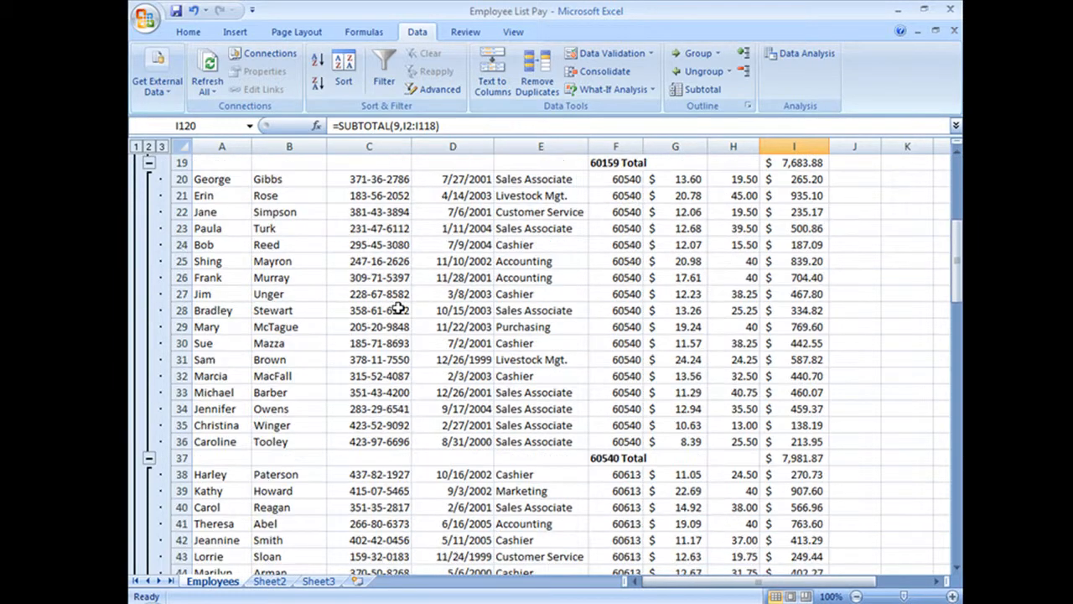
Step: Collapse to the grand total, expand again, then collapse stores 60159–60614 to their total rows
{"action": "scroll", "scroll_direction": "down", "scroll_amount": 3}
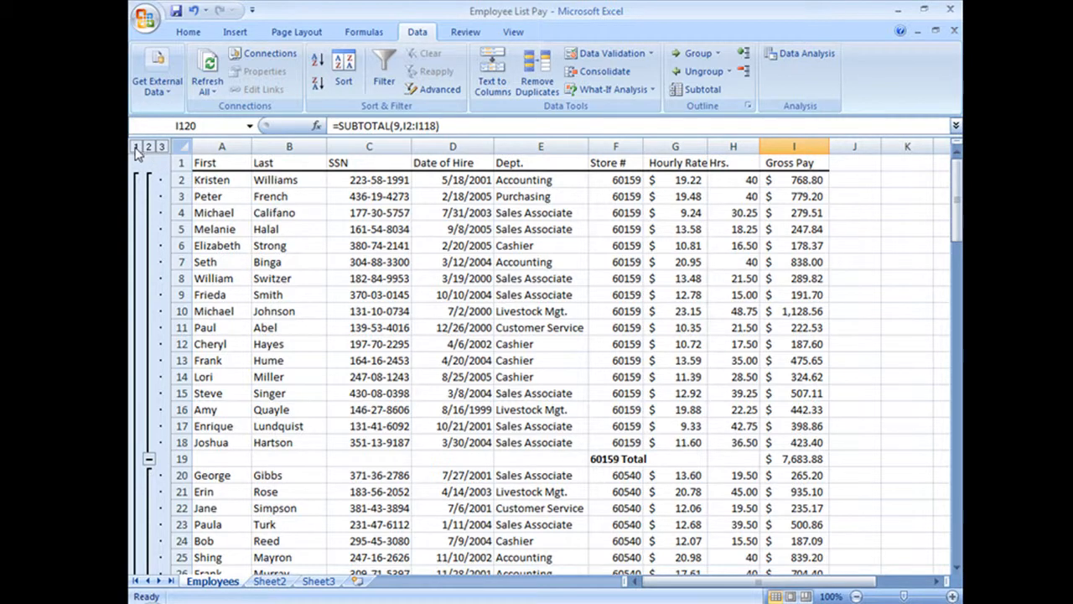
{"action": "left_click", "coordinate": [136, 146]}
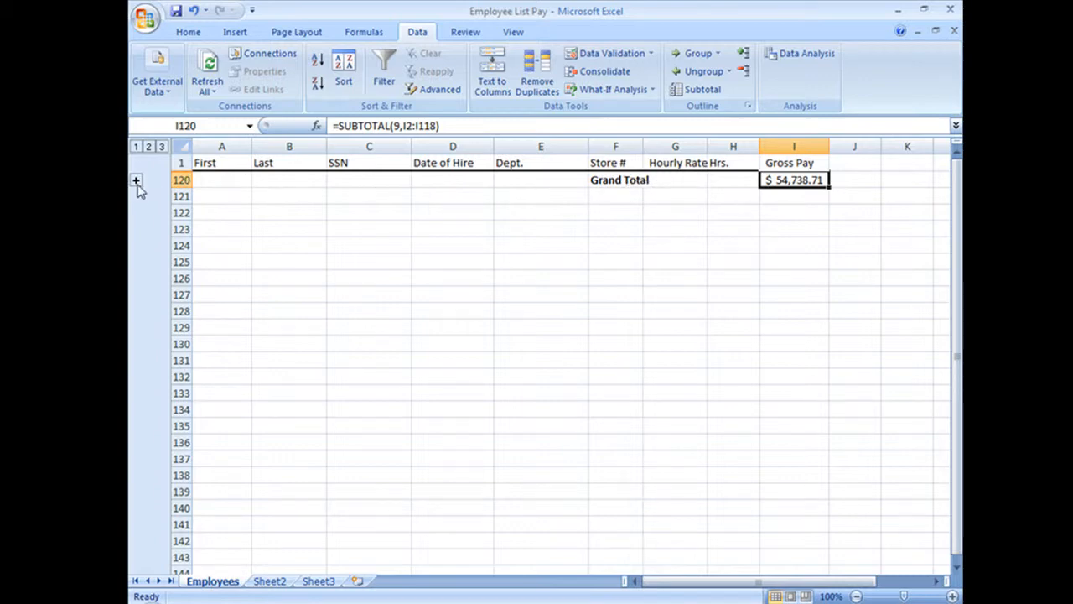
{"action": "left_click", "coordinate": [135, 181]}
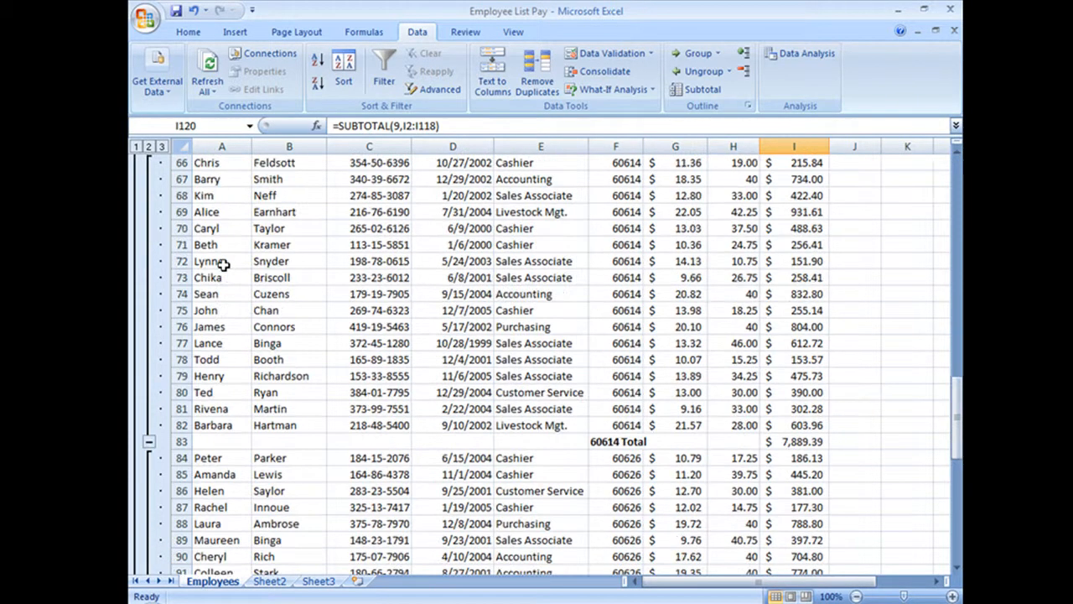
{"action": "scroll", "scroll_direction": "up", "scroll_amount": 3}
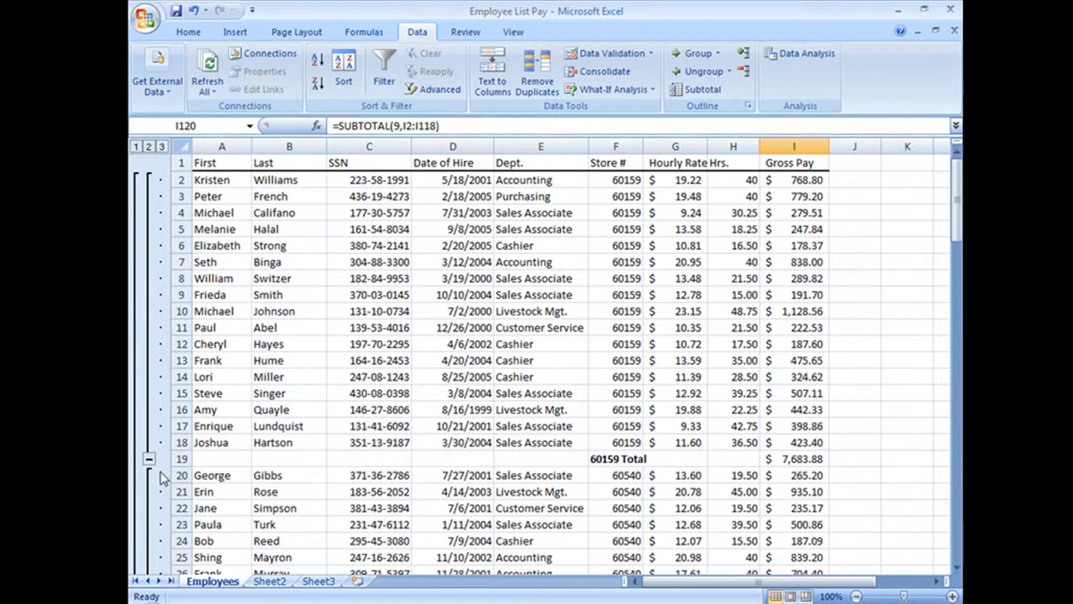
{"action": "mouse_move", "coordinate": [151, 461]}
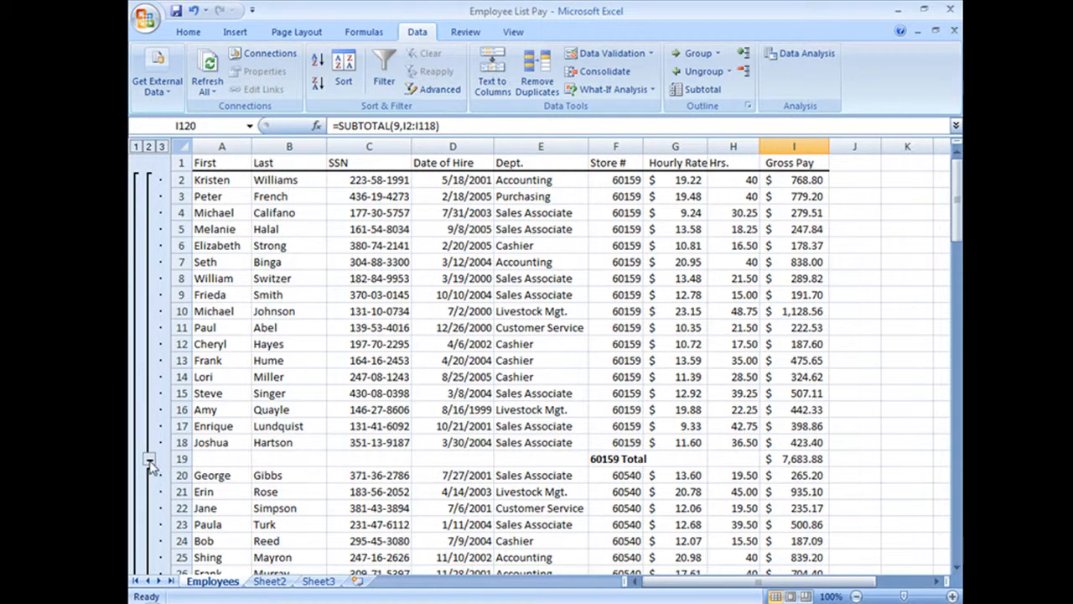
{"action": "left_click", "coordinate": [148, 459]}
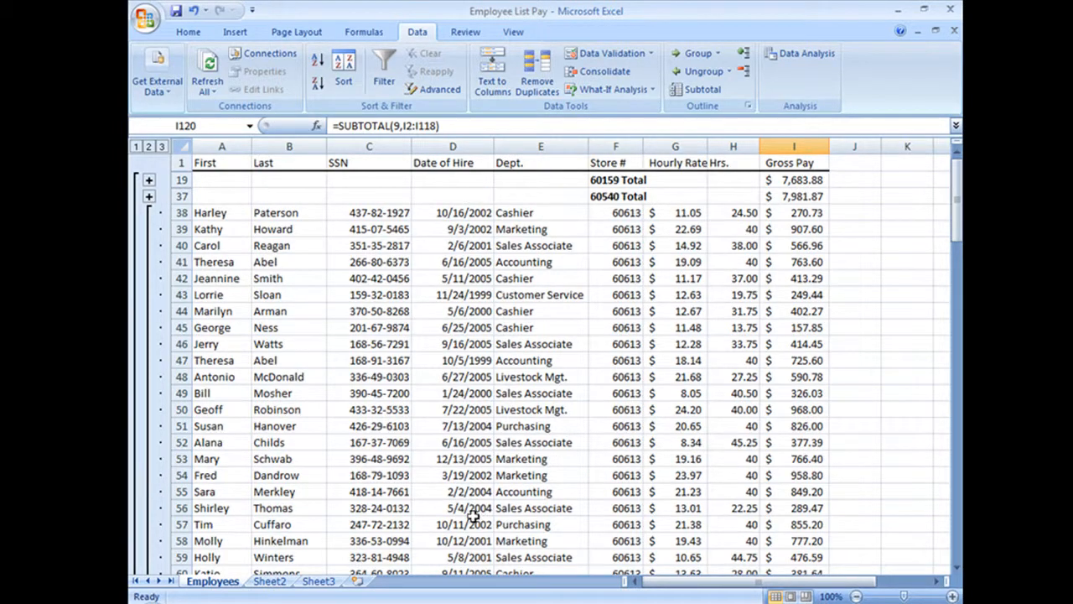
{"action": "scroll", "scroll_direction": "down", "scroll_amount": 3}
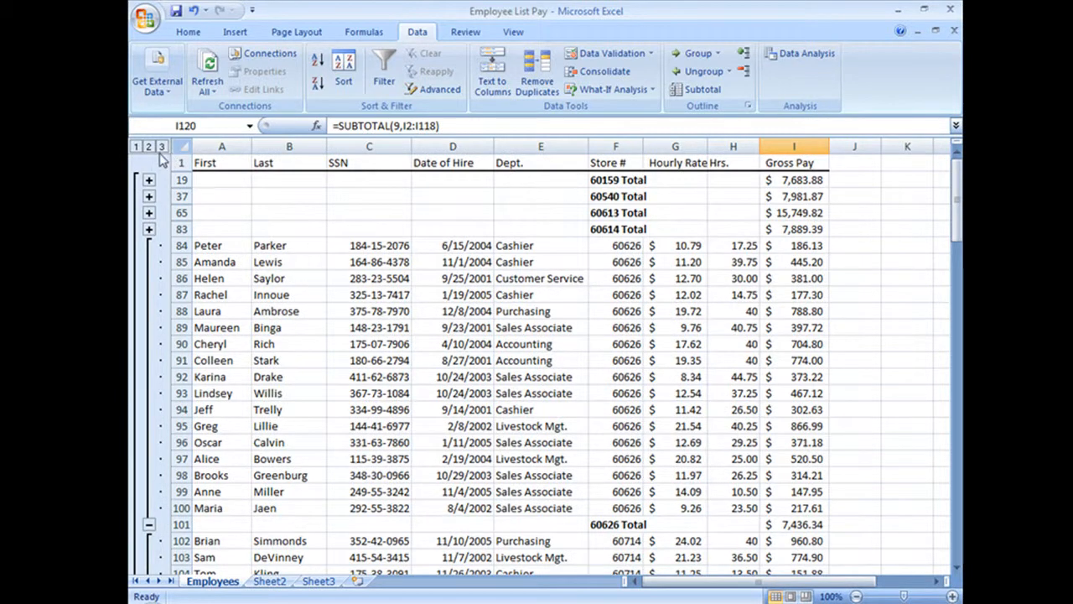
Step: Try outline levels 2, 3 and 1, finish on level 2 showing store totals, and select the 60613 total
{"action": "left_click", "coordinate": [147, 146]}
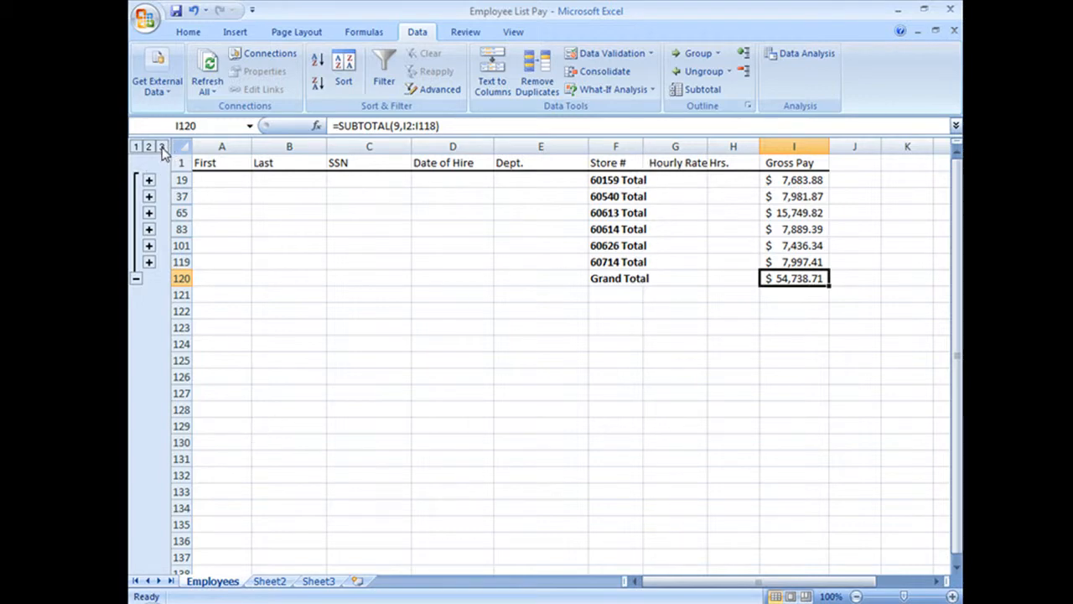
{"action": "left_click", "coordinate": [161, 147]}
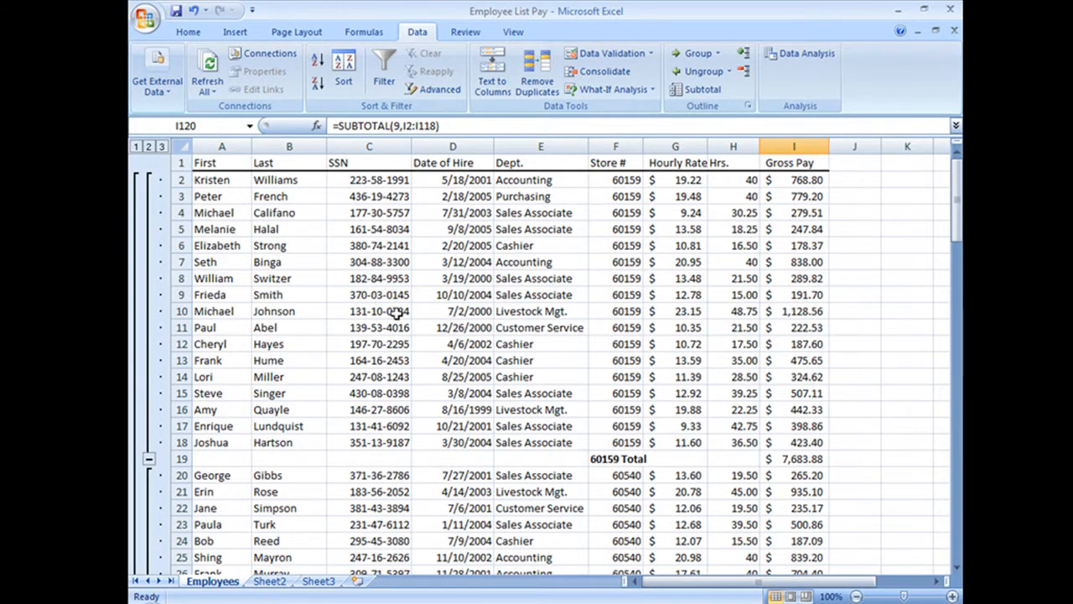
{"action": "scroll", "scroll_direction": "down", "scroll_amount": 3}
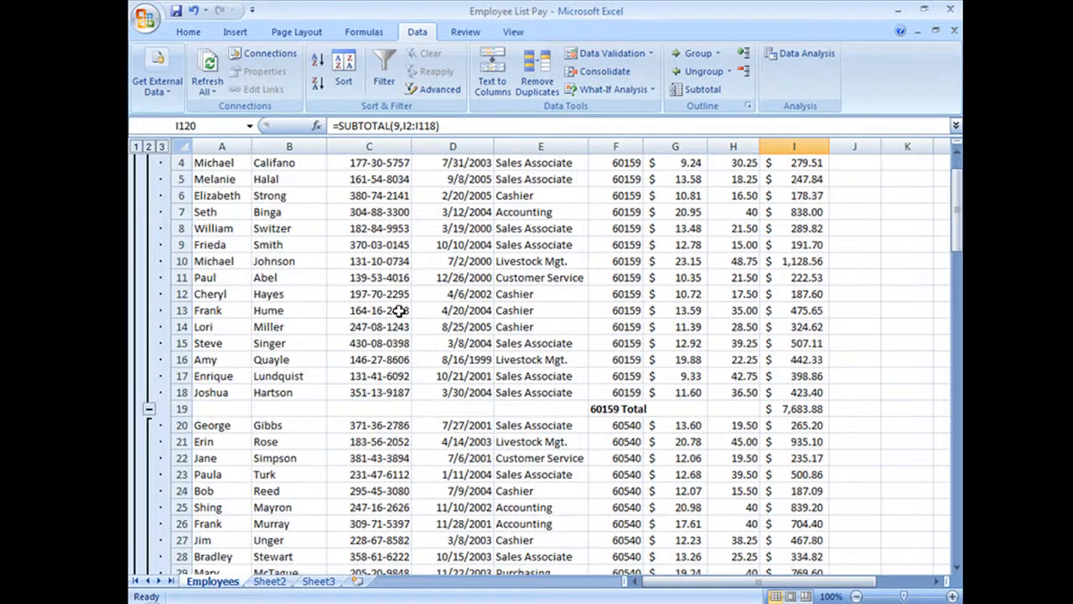
{"action": "left_click", "coordinate": [138, 146]}
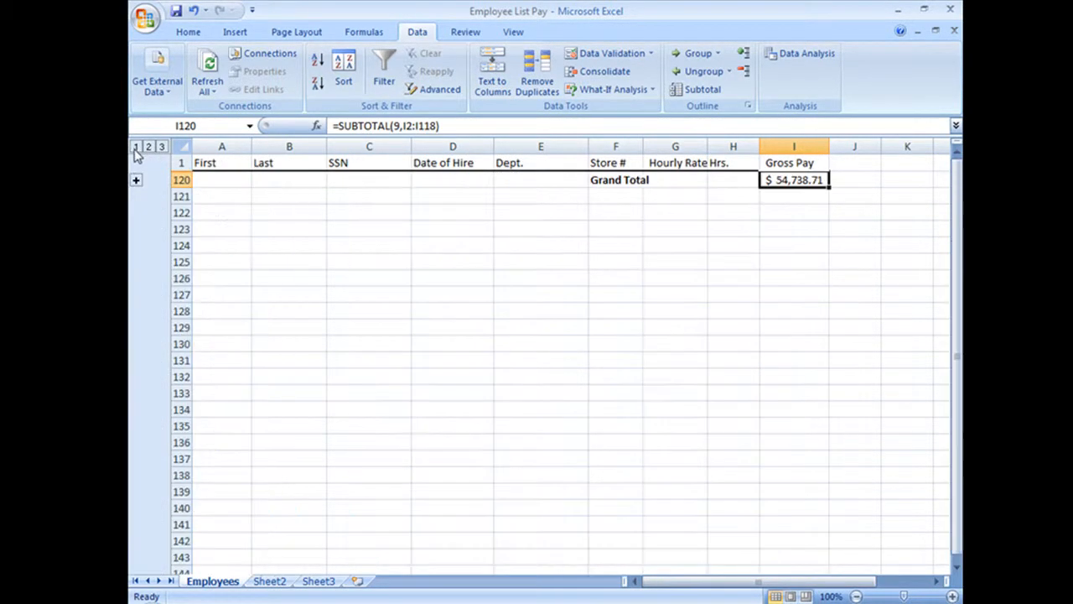
{"action": "left_click", "coordinate": [147, 146]}
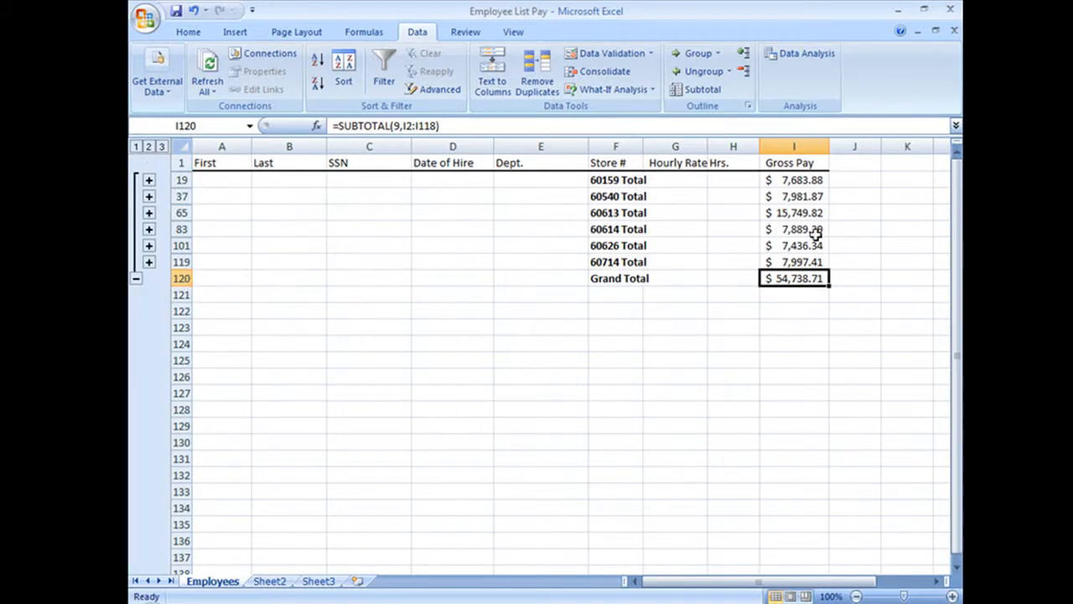
{"action": "left_click", "coordinate": [793, 212]}
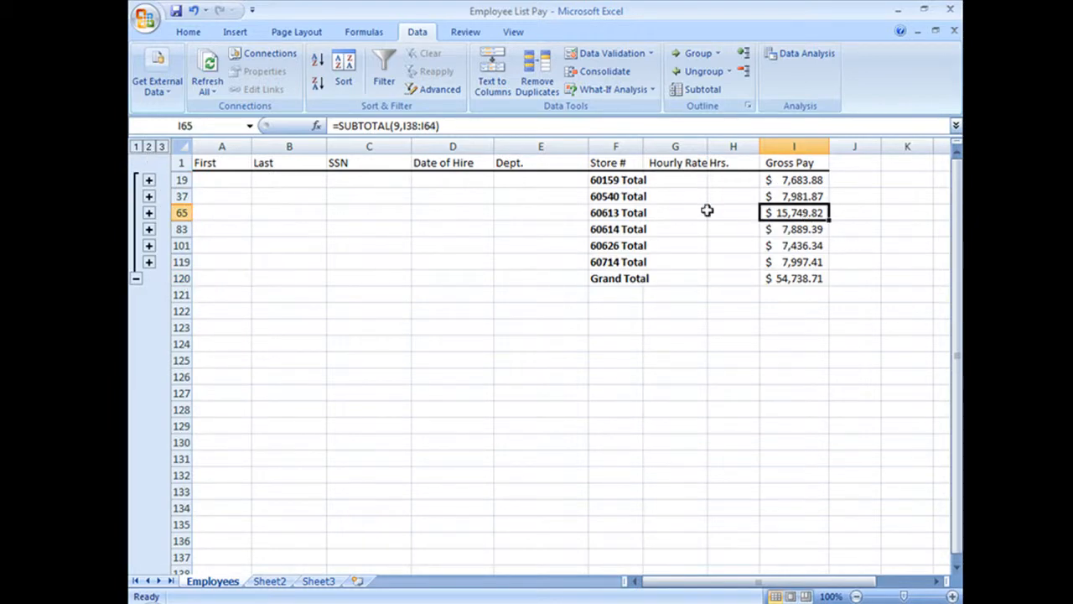